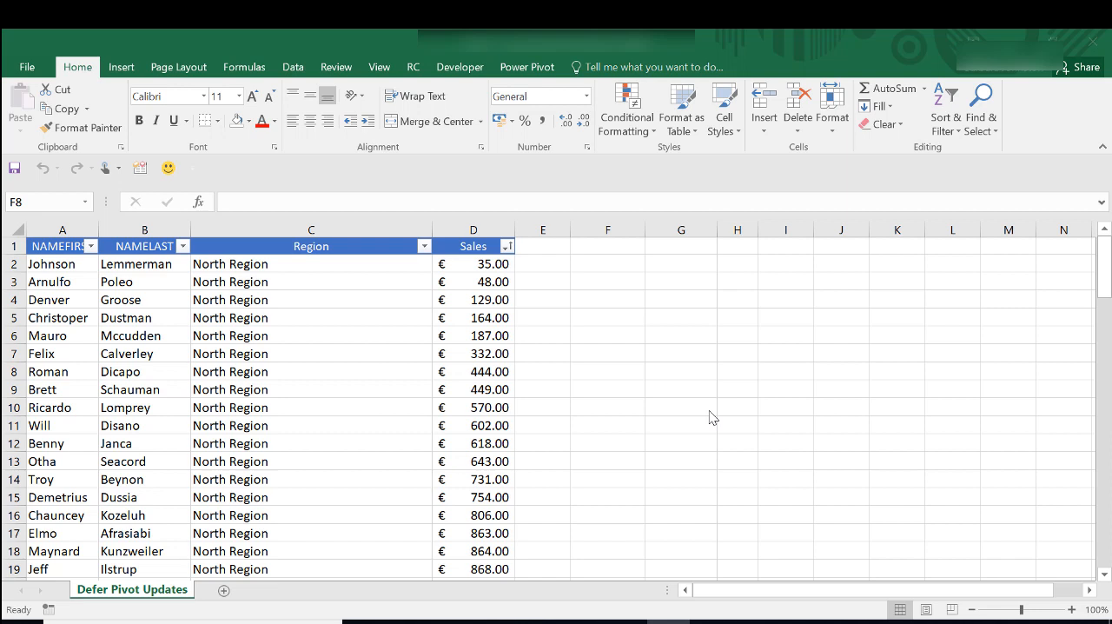
Select a cell inside the sales table to use it as the pivot source data
{"action": "left_click", "coordinate": [311, 372]}
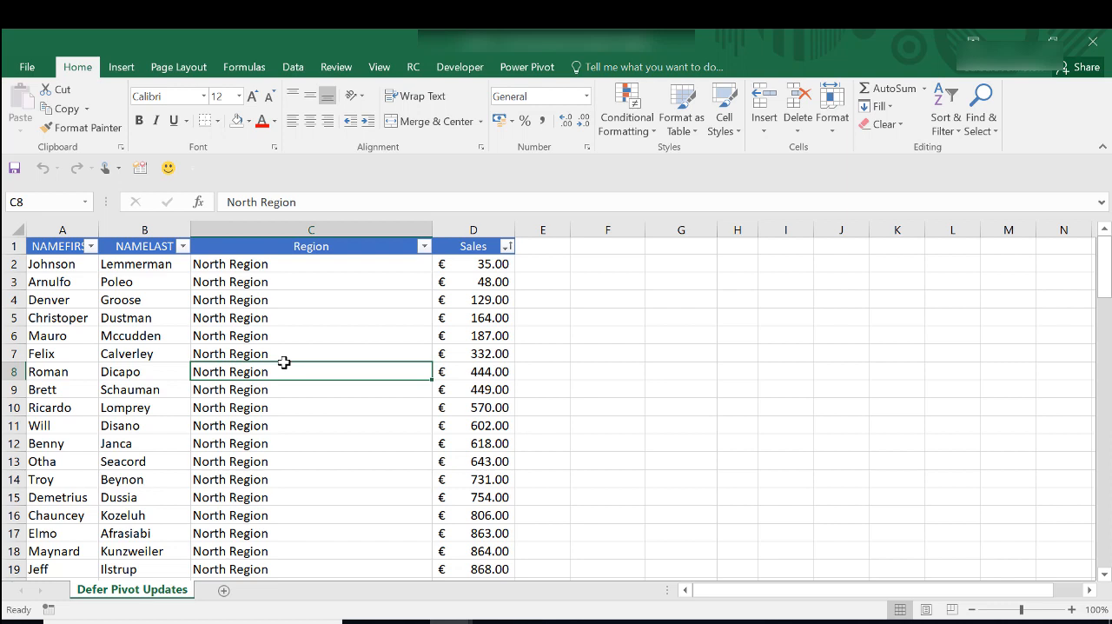
{"action": "mouse_move", "coordinate": [327, 455]}
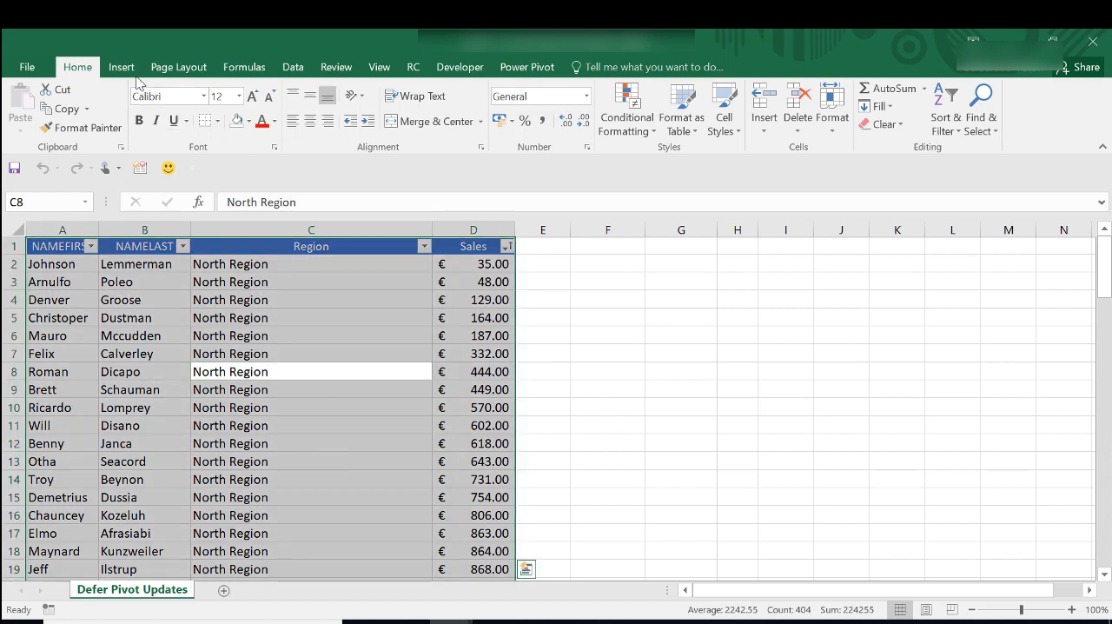
Create a blank PivotTable from the sales data on the existing worksheet beside the table
{"action": "left_click", "coordinate": [27, 104]}
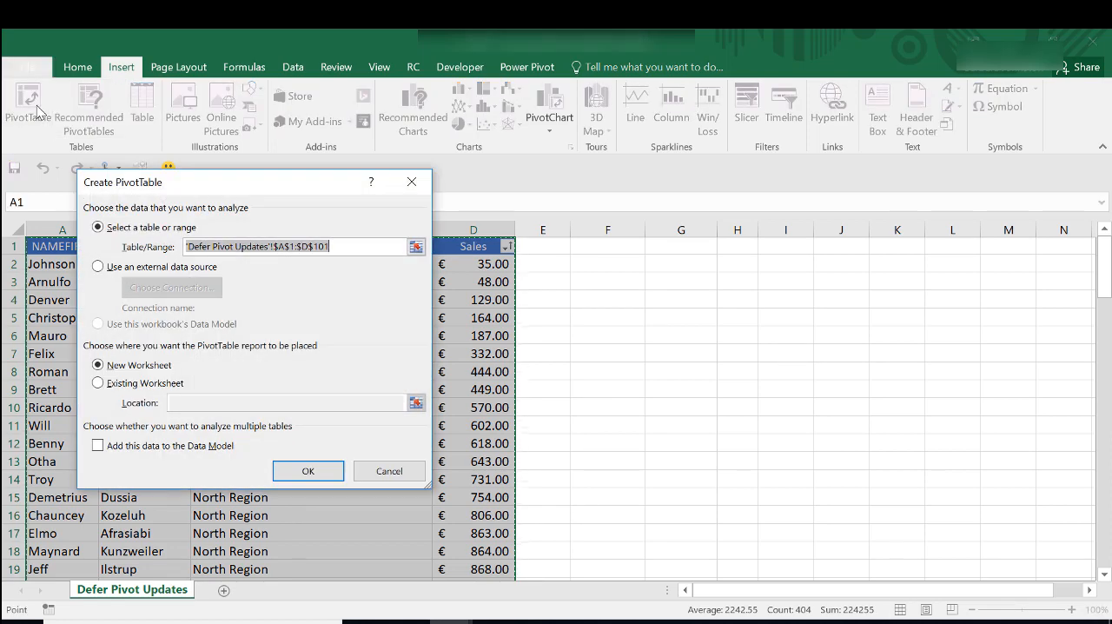
{"action": "left_click", "coordinate": [97, 382]}
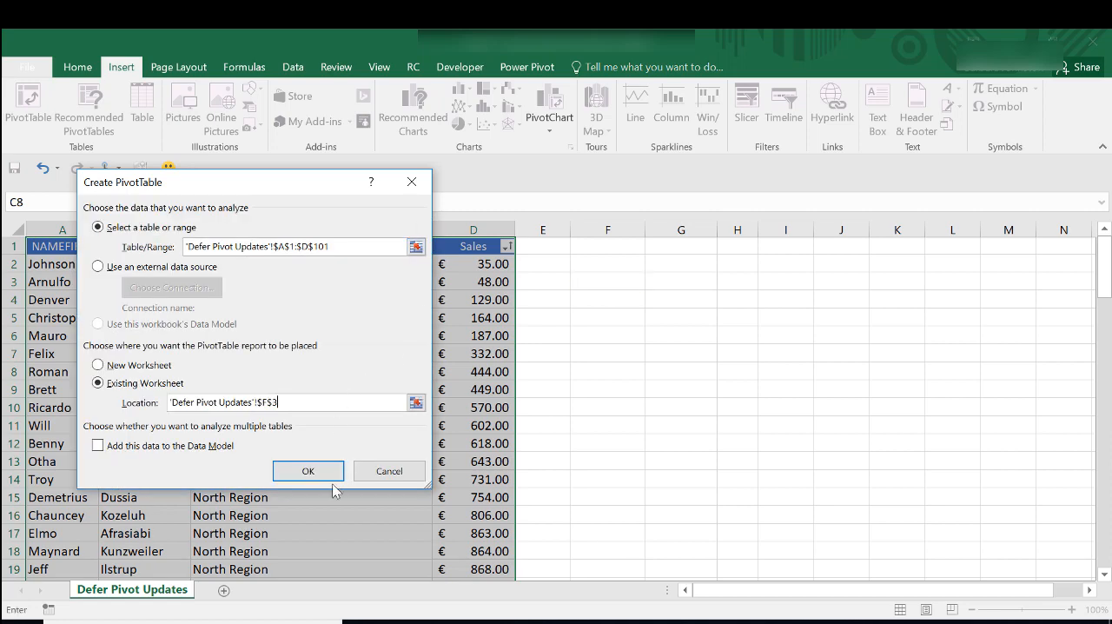
{"action": "left_click", "coordinate": [307, 469]}
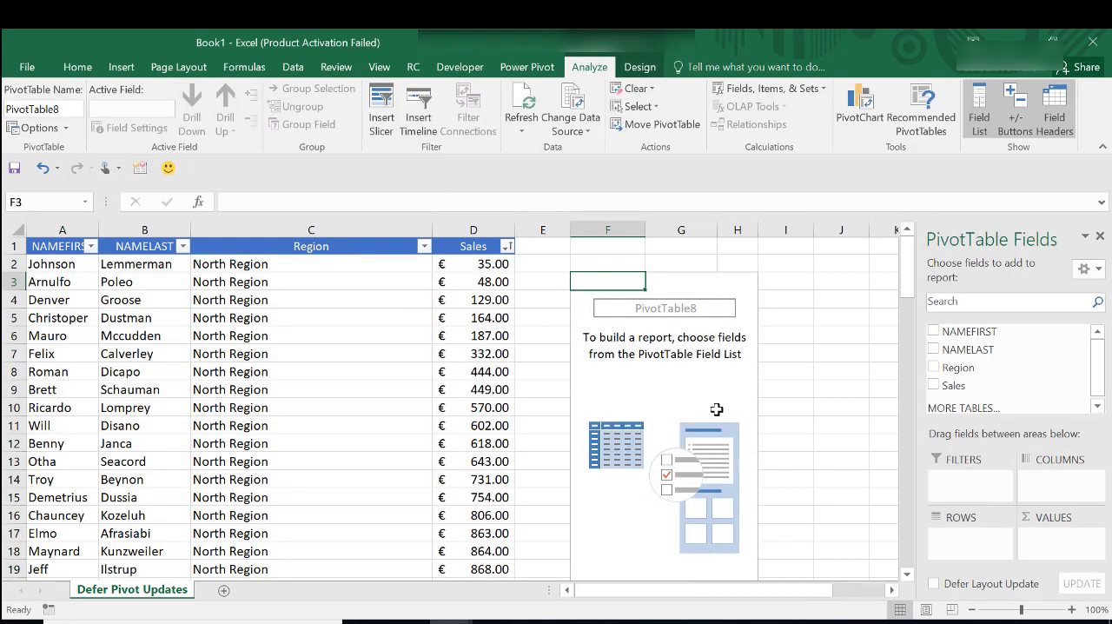
{"action": "mouse_move", "coordinate": [659, 368]}
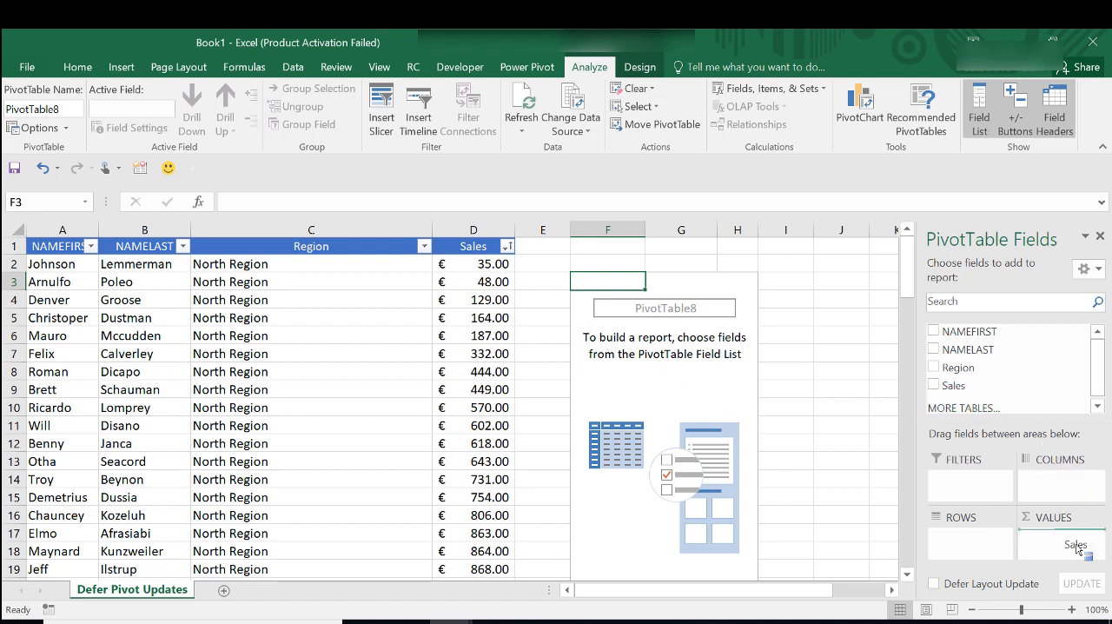
Add Region as row labels with NAMELAST listed beneath each region in the pivot table
{"action": "left_click", "coordinate": [933, 385]}
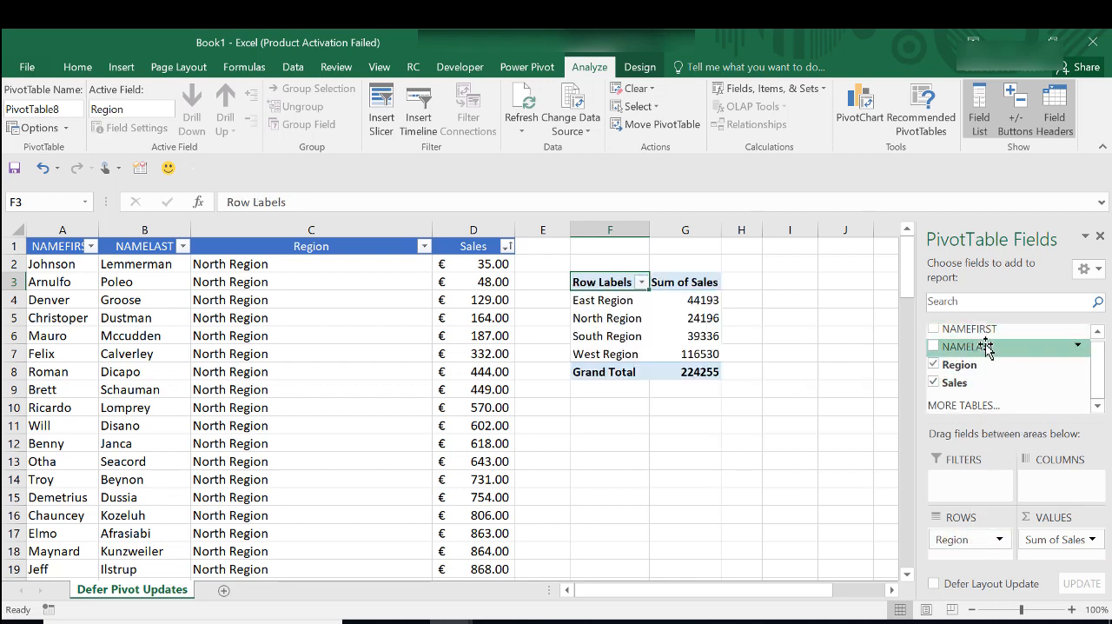
{"action": "left_click_drag", "start_coordinate": [958, 346], "coordinate": [994, 554]}
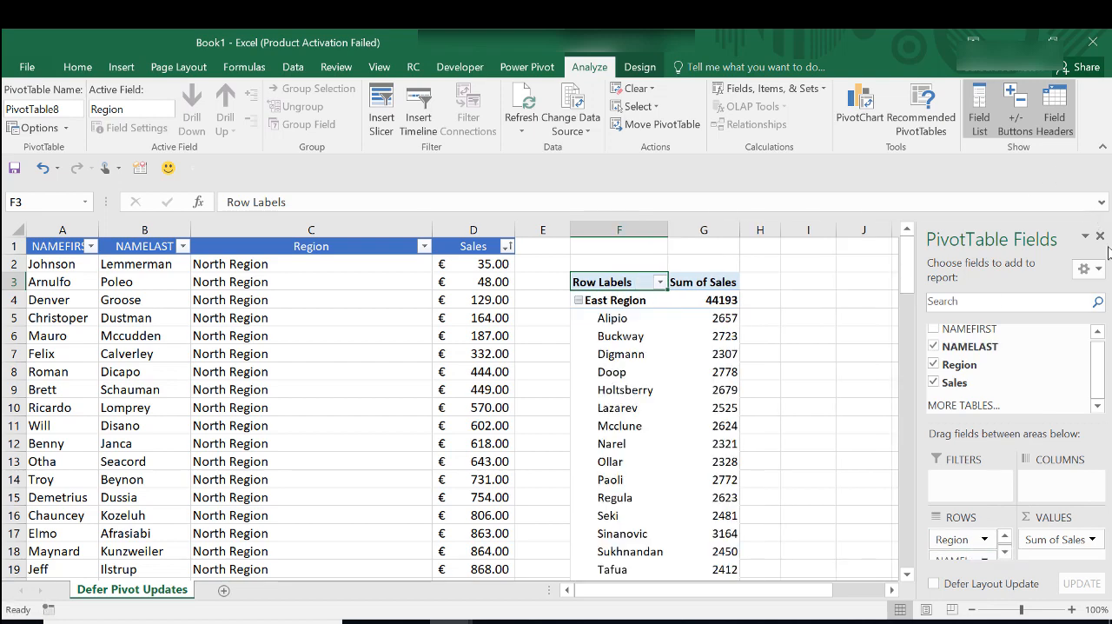
{"action": "left_click", "coordinate": [639, 66]}
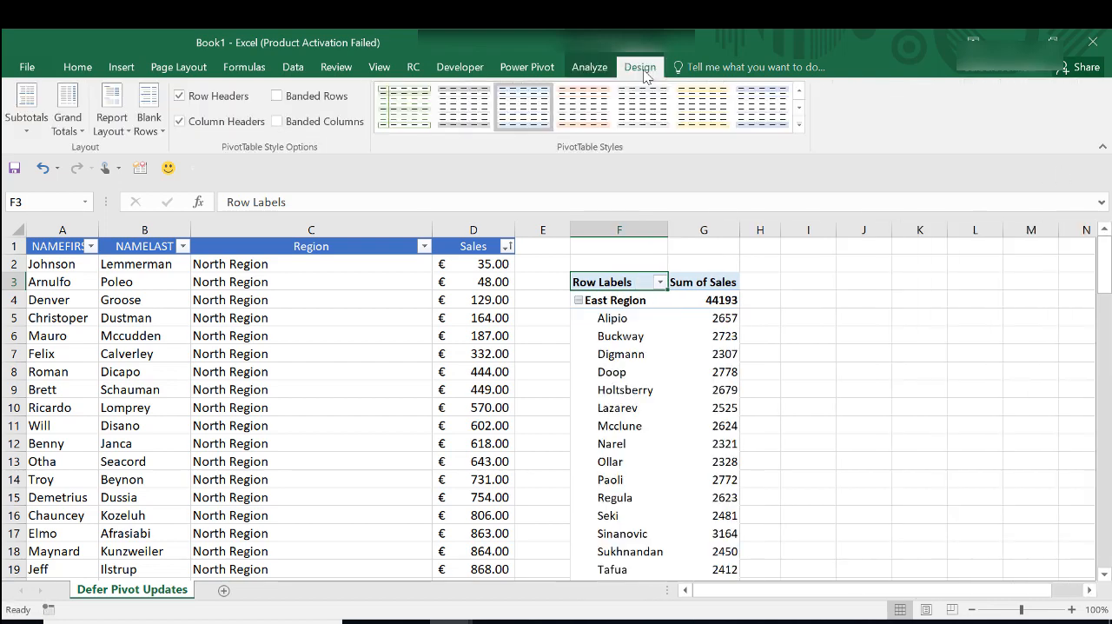
Switch the pivot table's report layout to Show in Tabular Form
{"action": "left_click", "coordinate": [111, 107]}
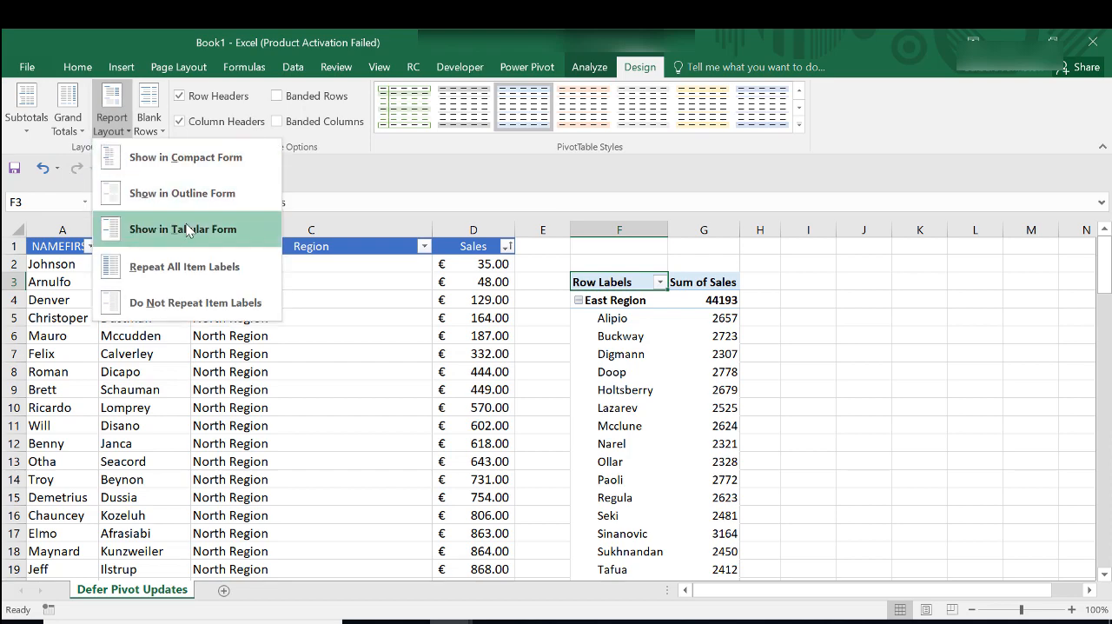
{"action": "left_click", "coordinate": [183, 230]}
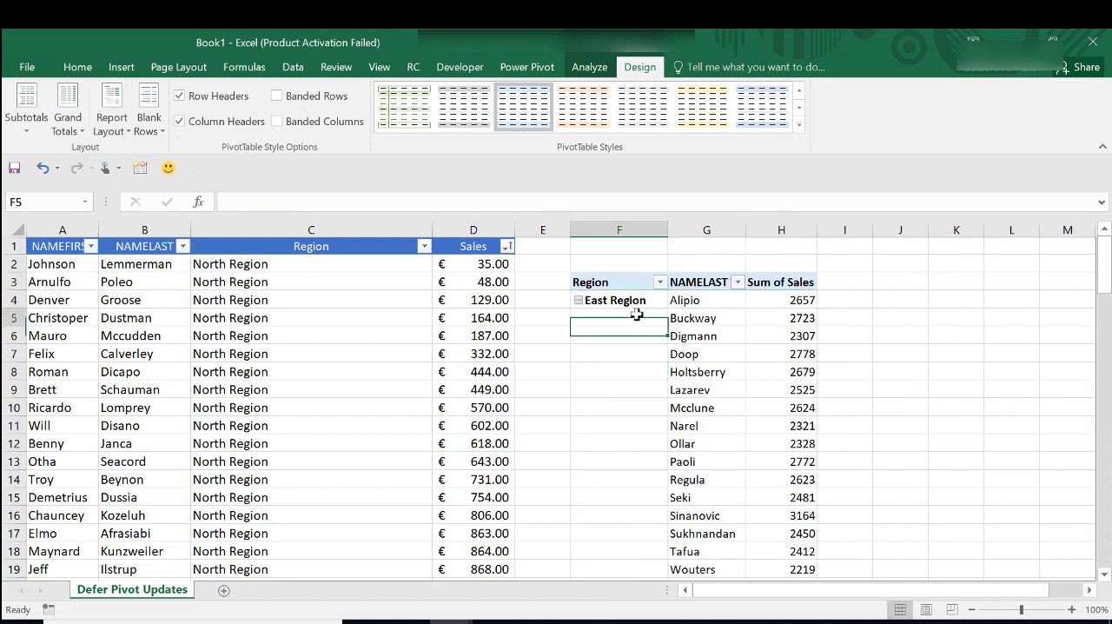
{"action": "left_click", "coordinate": [705, 335]}
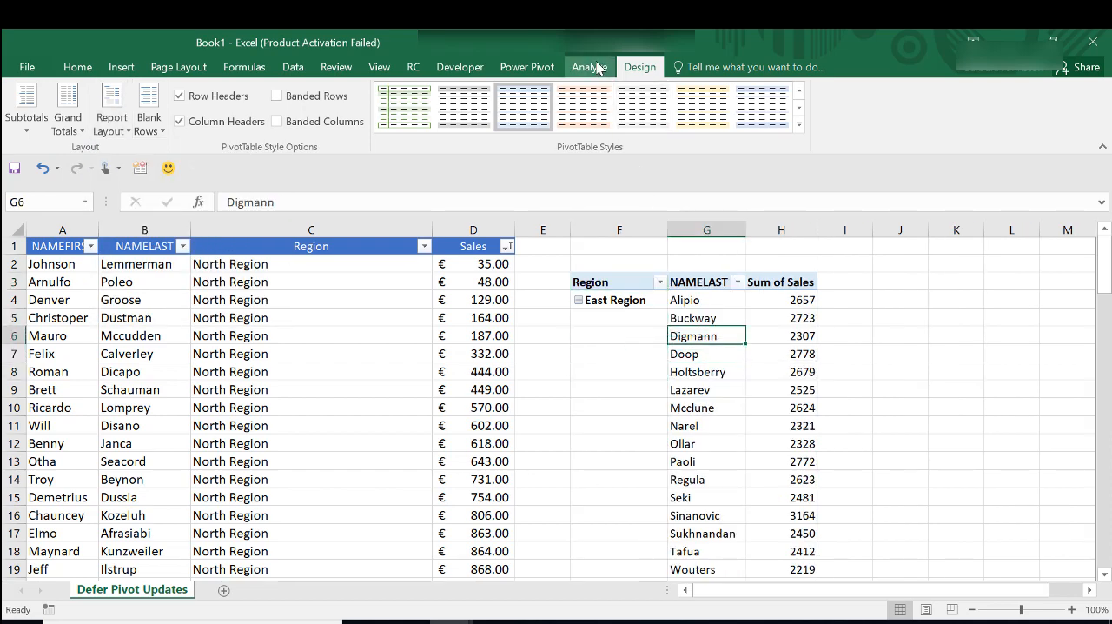
{"action": "left_click", "coordinate": [589, 66]}
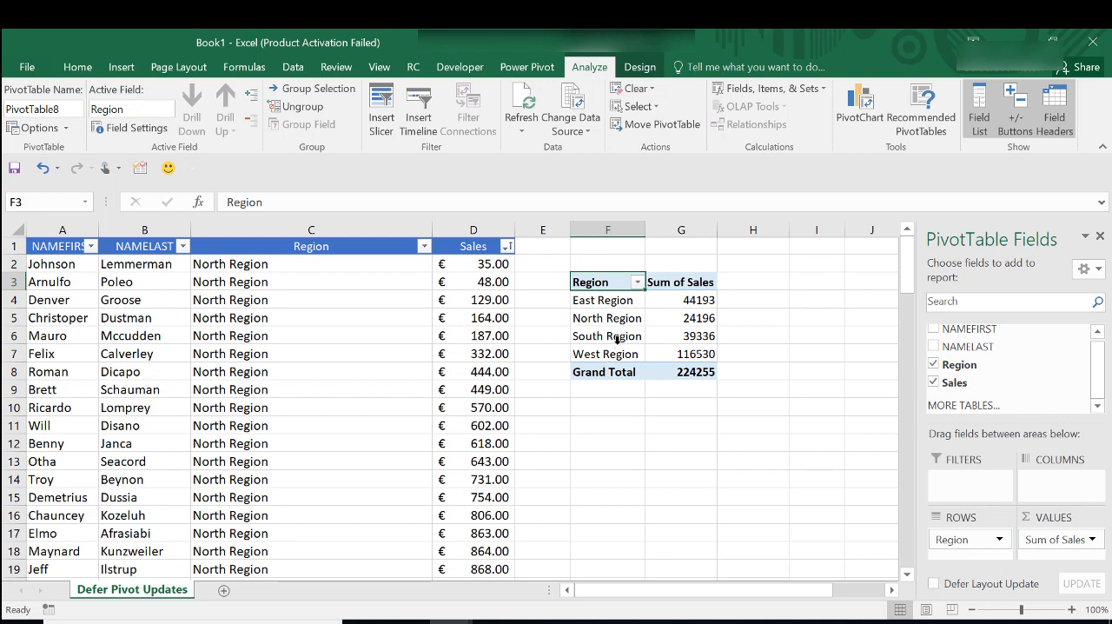
{"action": "left_click_drag", "start_coordinate": [608, 299], "coordinate": [608, 355]}
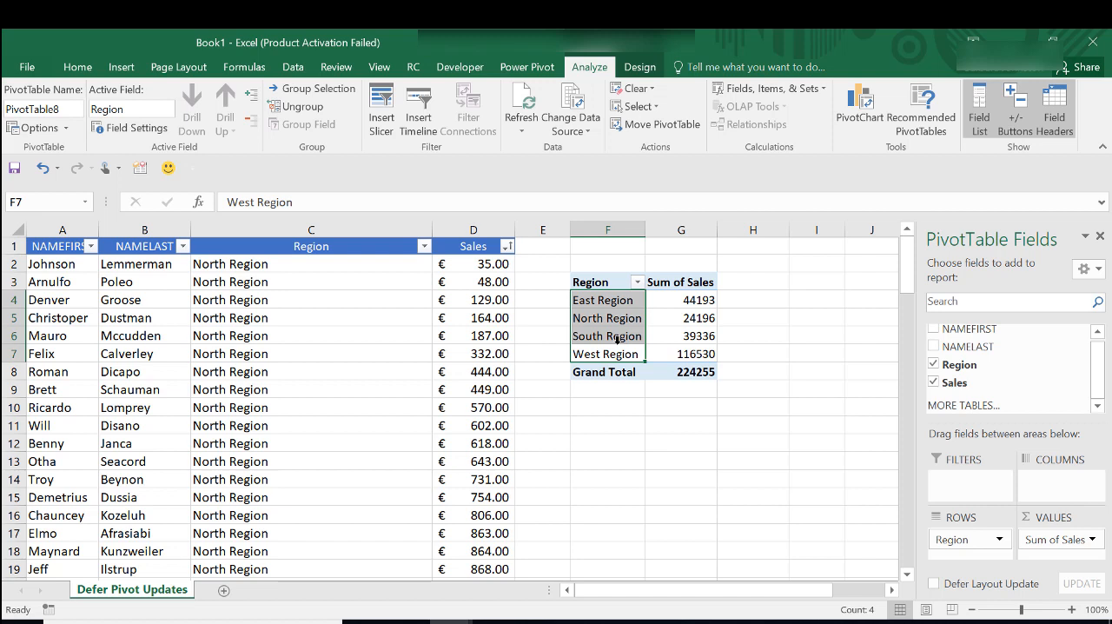
{"action": "mouse_move", "coordinate": [622, 441]}
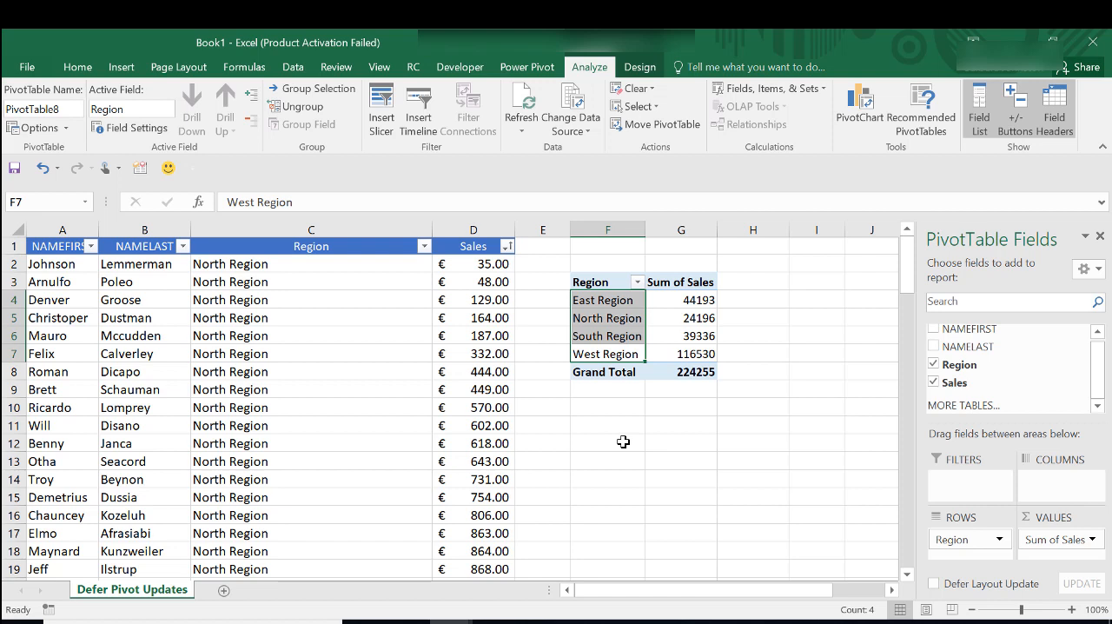
{"action": "mouse_move", "coordinate": [924, 583]}
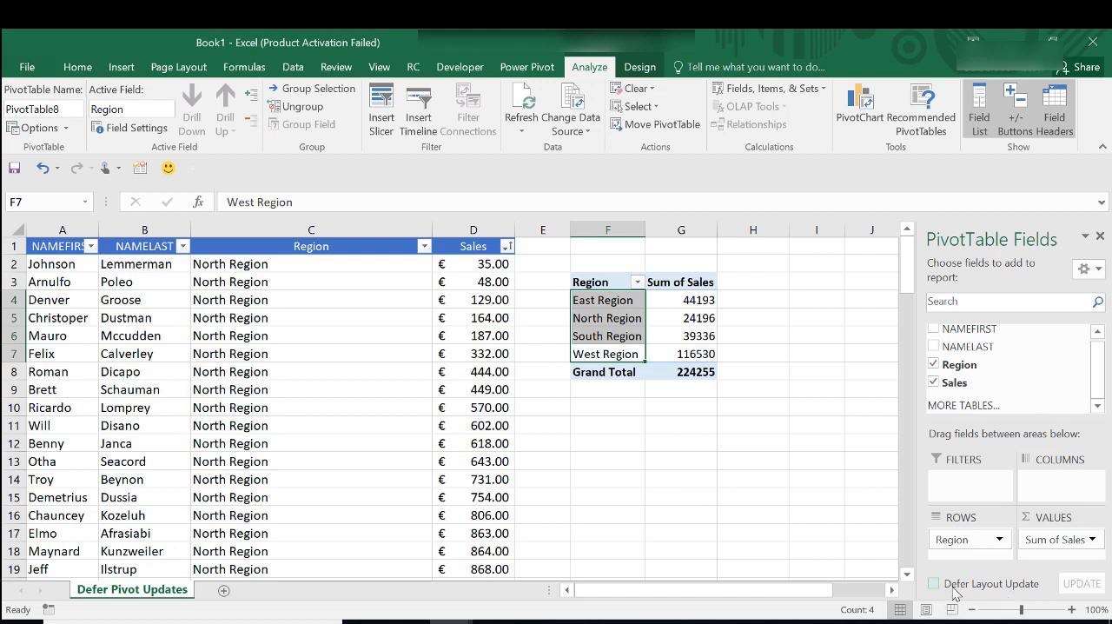
Enable Defer Layout Update and queue Region and NAMEFIRST as row fields
{"action": "left_click", "coordinate": [934, 583]}
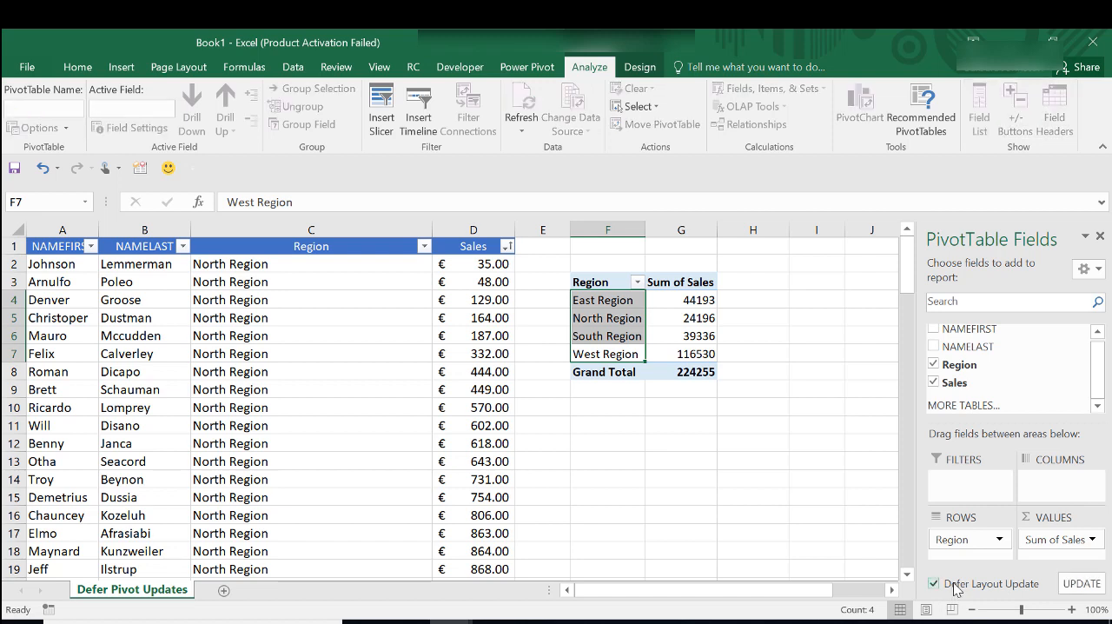
{"action": "mouse_move", "coordinate": [1016, 582]}
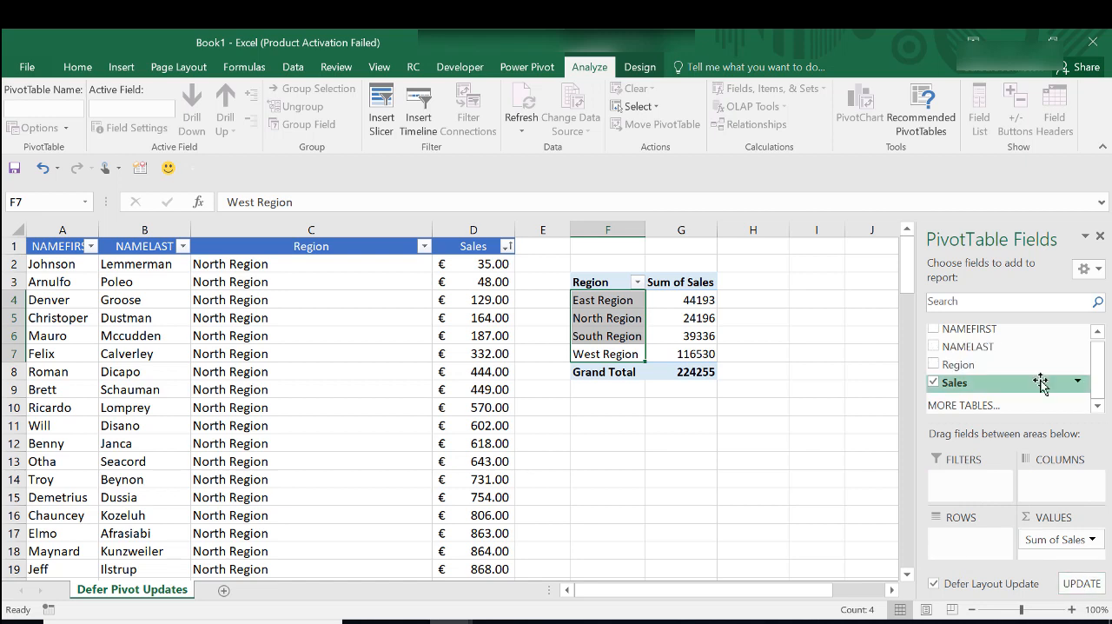
{"action": "left_click", "coordinate": [935, 363]}
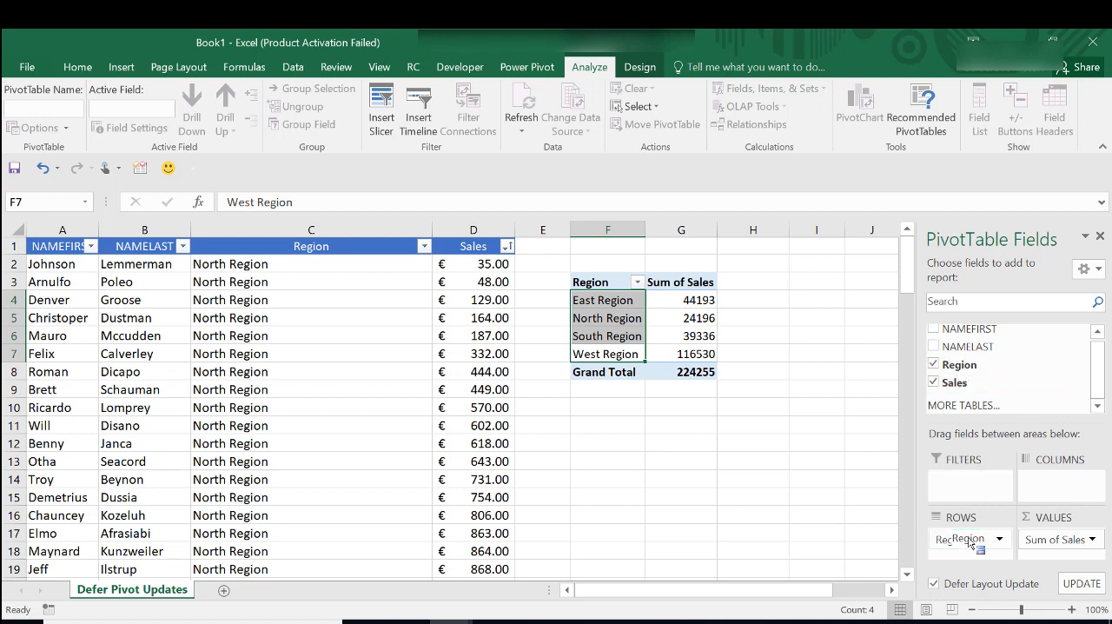
{"action": "mouse_move", "coordinate": [971, 538]}
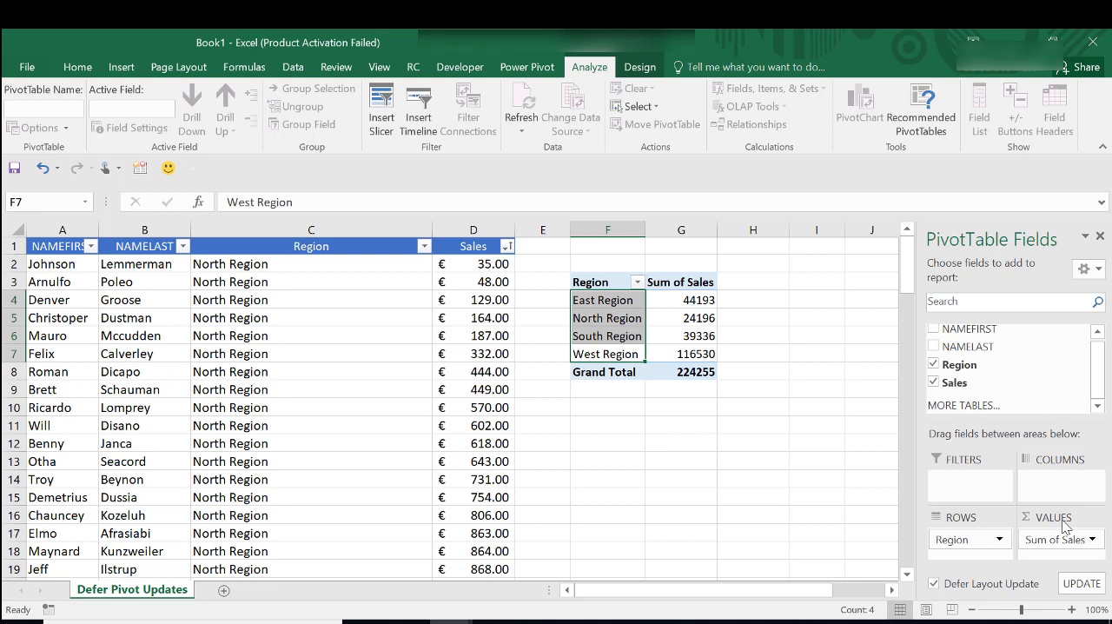
{"action": "mouse_move", "coordinate": [1016, 537]}
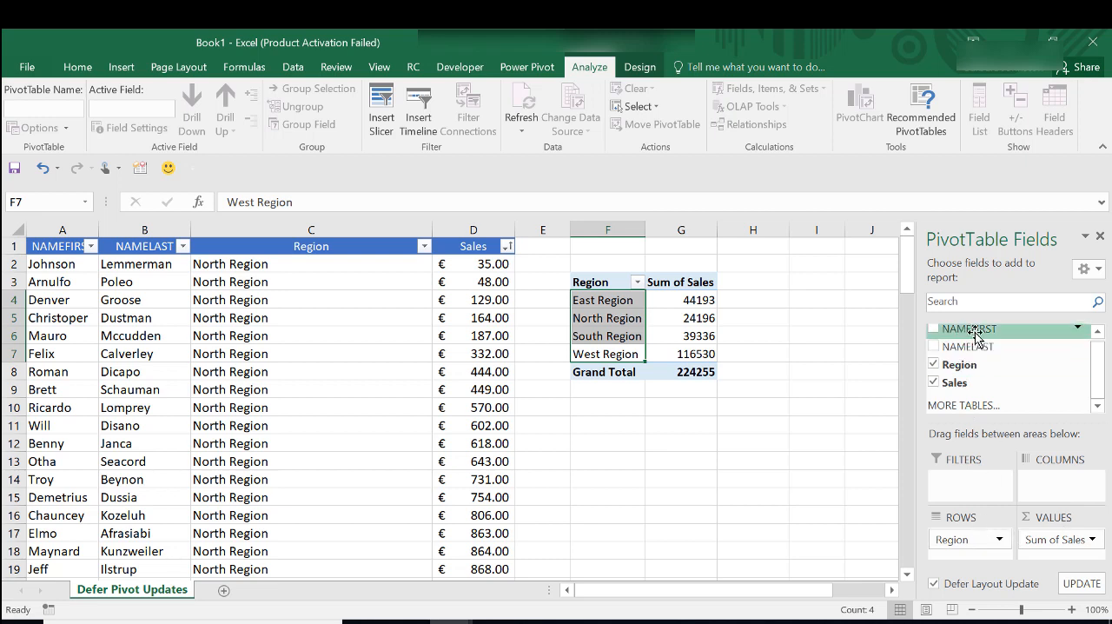
{"action": "left_click", "coordinate": [934, 330]}
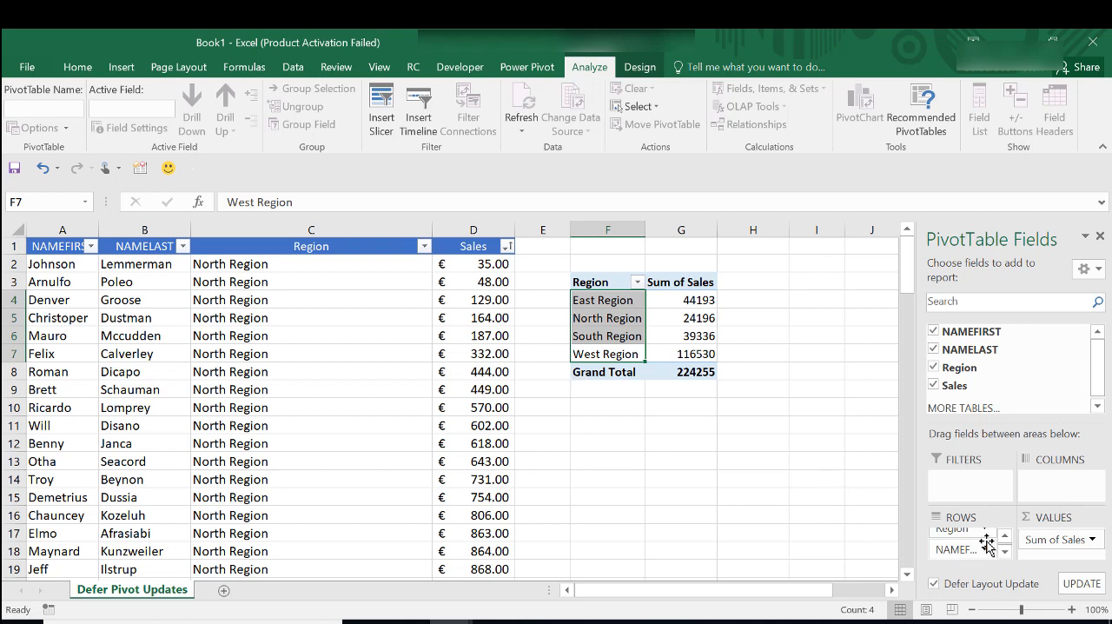
Update the deferred layout so last names and their sales appear under each region
{"action": "left_click", "coordinate": [933, 330]}
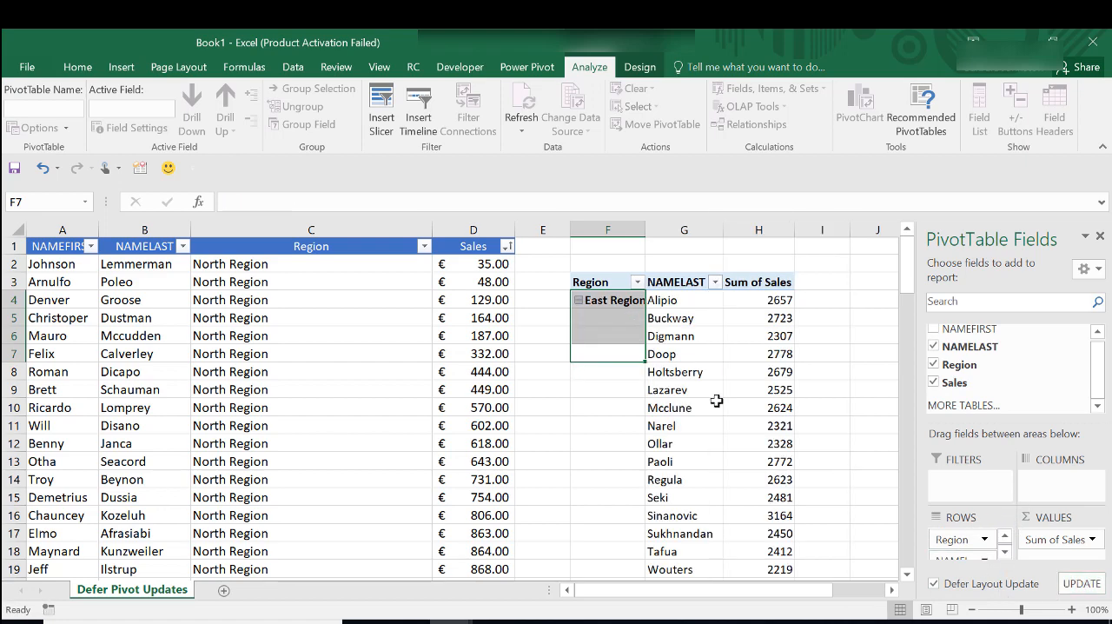
{"action": "mouse_move", "coordinate": [688, 390]}
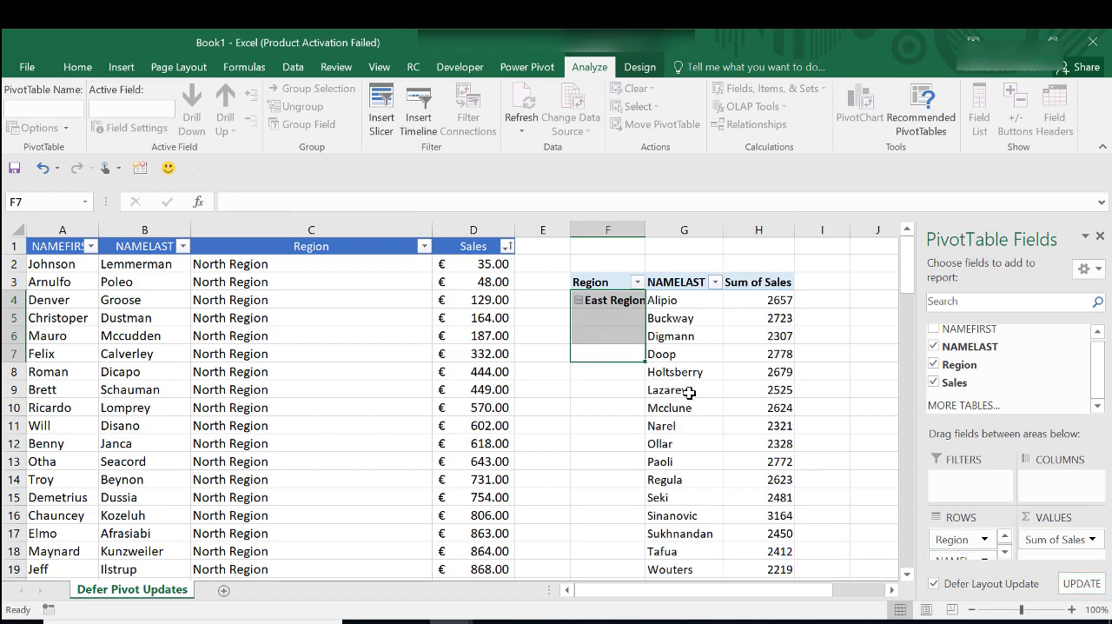